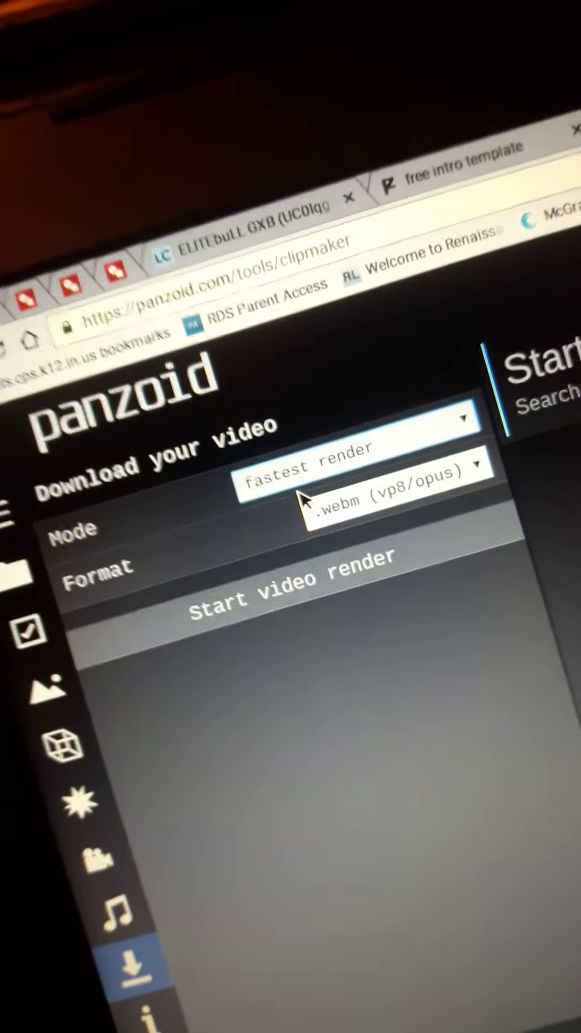
# - Start the intro video render in fastest-render mode as a .webm file
pyautogui.click(290, 599)
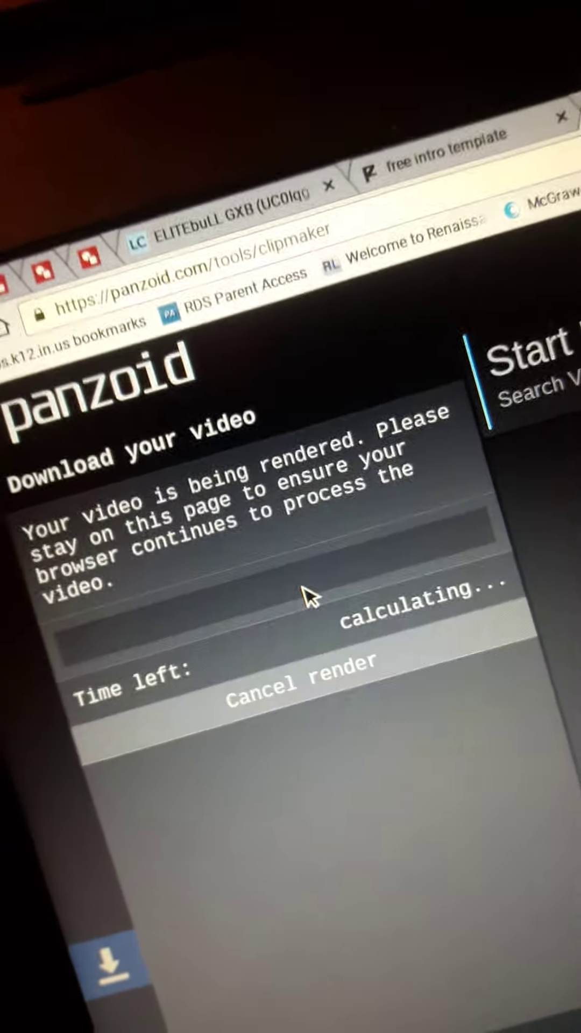